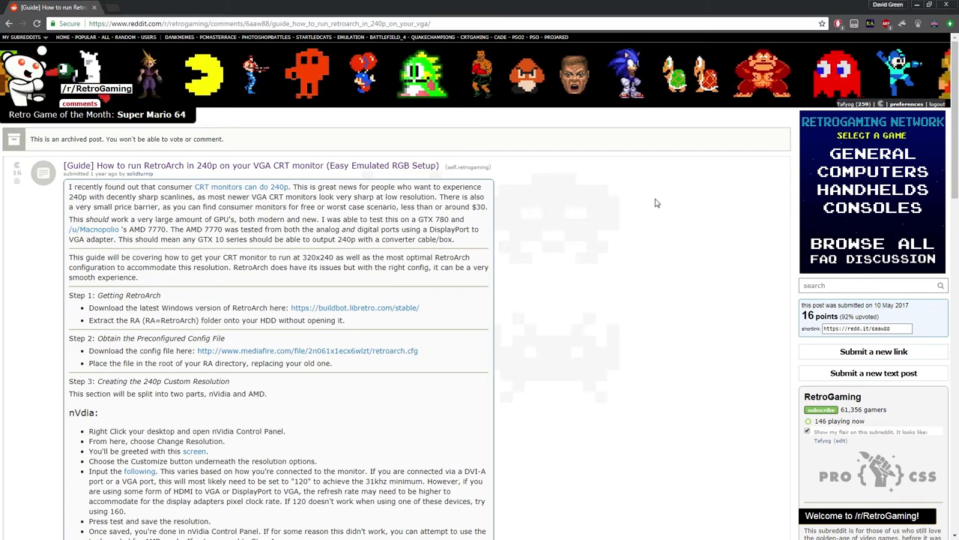
Step: Pause Super Mario World with the F1 quick menu and return to the Reddit 240p guide
{"action": "scroll", "scroll_direction": "down", "scroll_amount": 3}
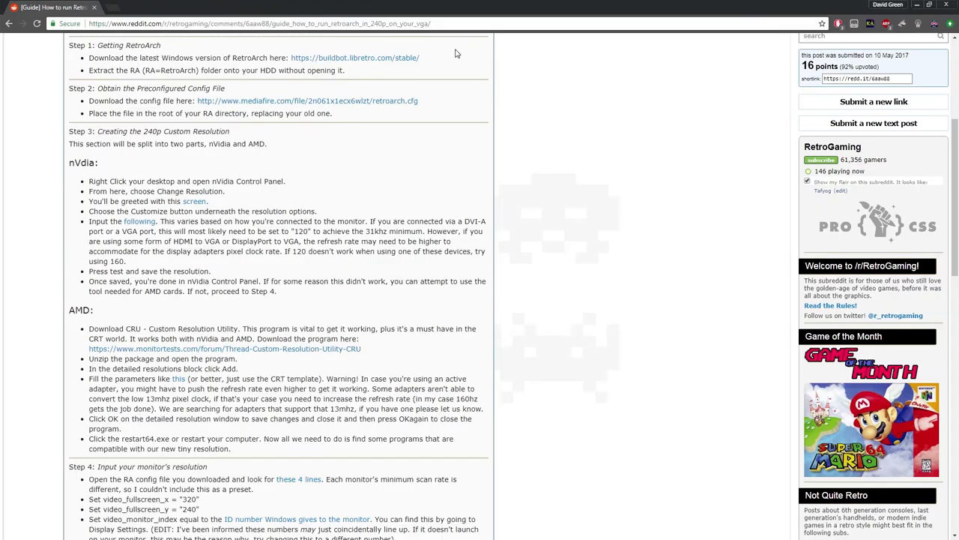
{"action": "mouse_move", "coordinate": [548, 209]}
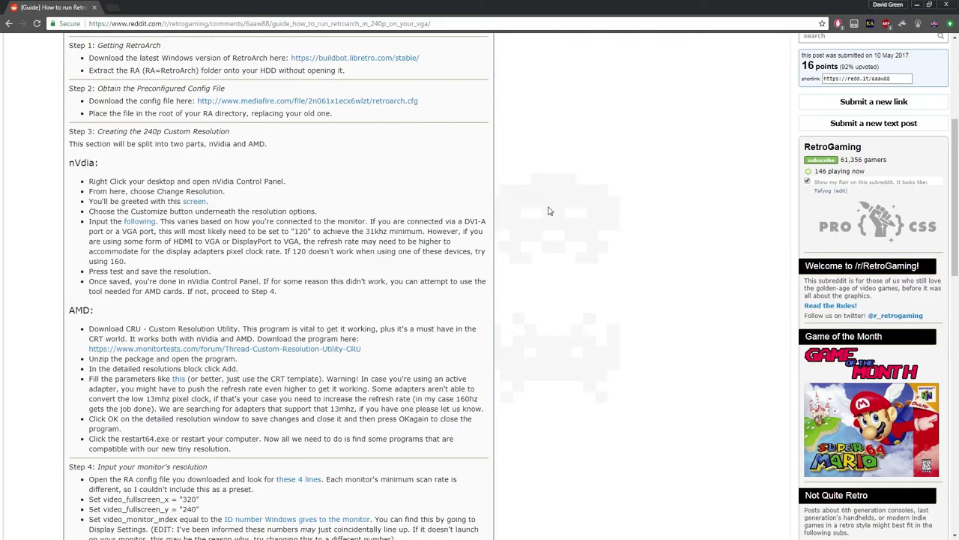
{"action": "scroll", "scroll_direction": "up", "scroll_amount": 3}
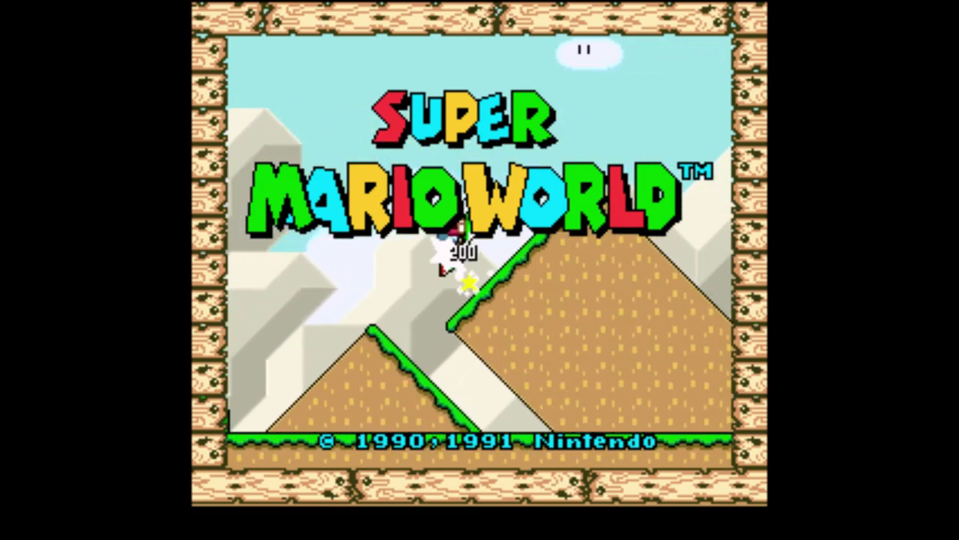
{"action": "key", "text": "F1"}
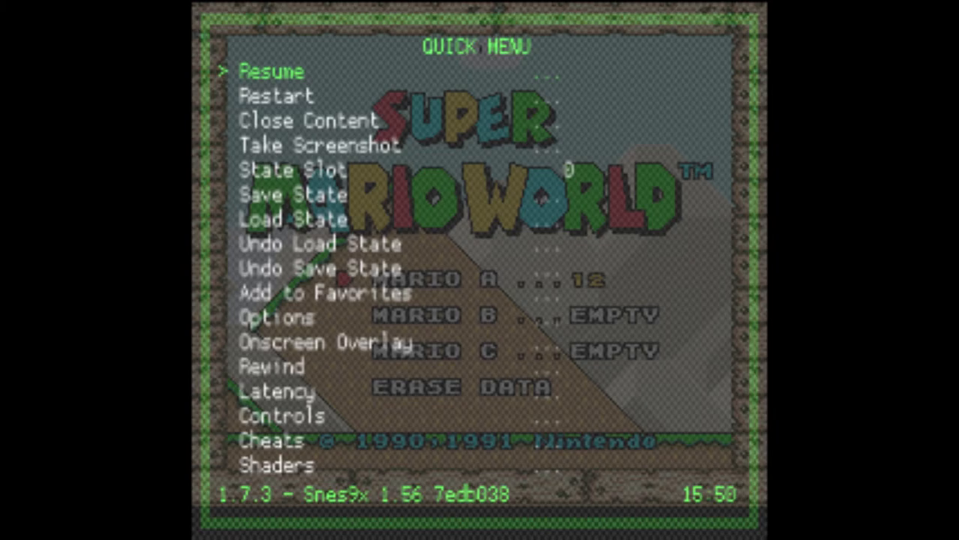
{"action": "left_click", "coordinate": [270, 70]}
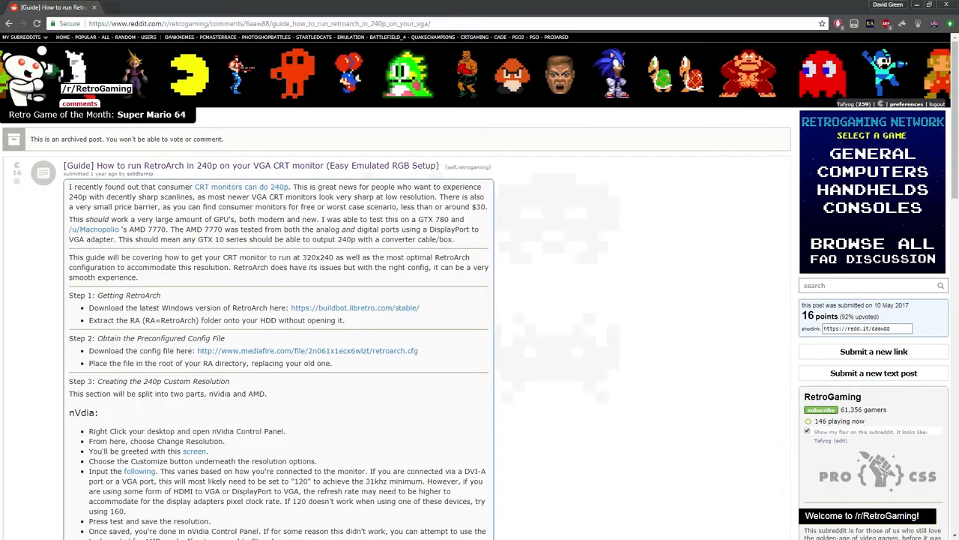
{"action": "scroll", "scroll_direction": "down", "scroll_amount": 3}
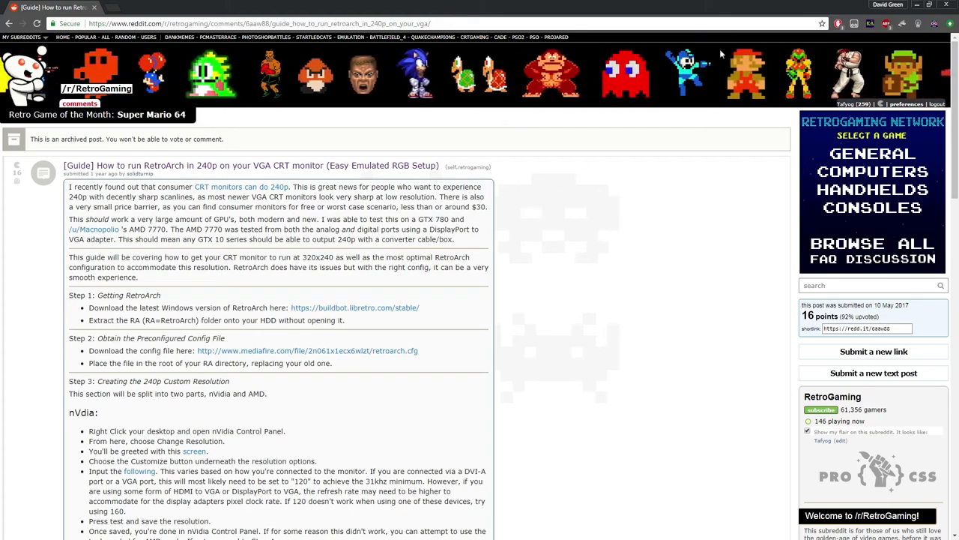
{"action": "mouse_move", "coordinate": [681, 104]}
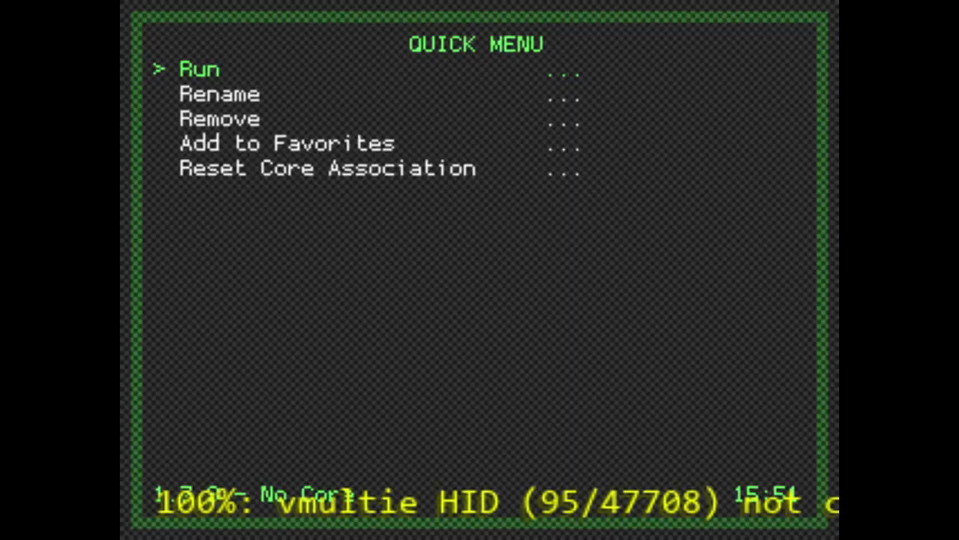
Step: Enable CRT SwitchRes in Settings > Video and review fullscreen width 320 and height 240
{"action": "key", "text": "Down"}
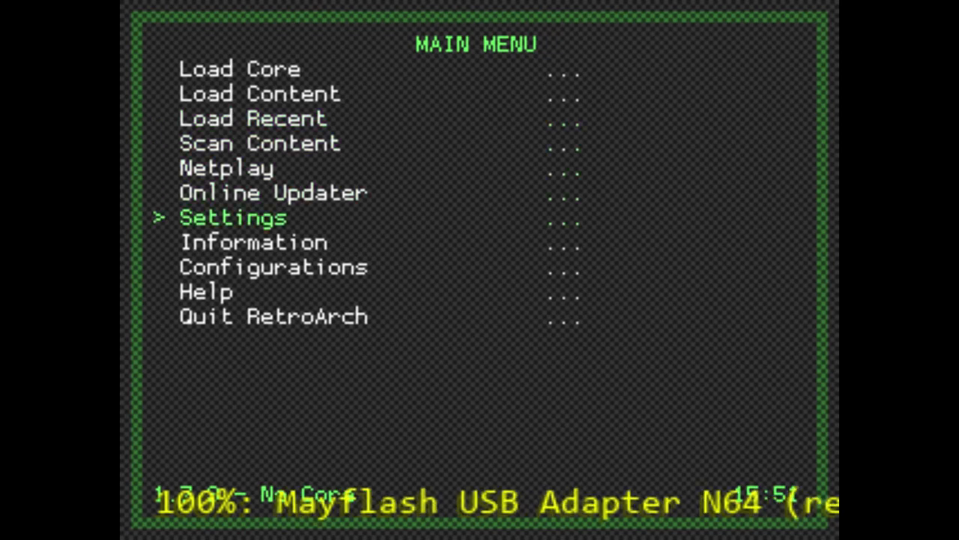
{"action": "left_click", "coordinate": [230, 217]}
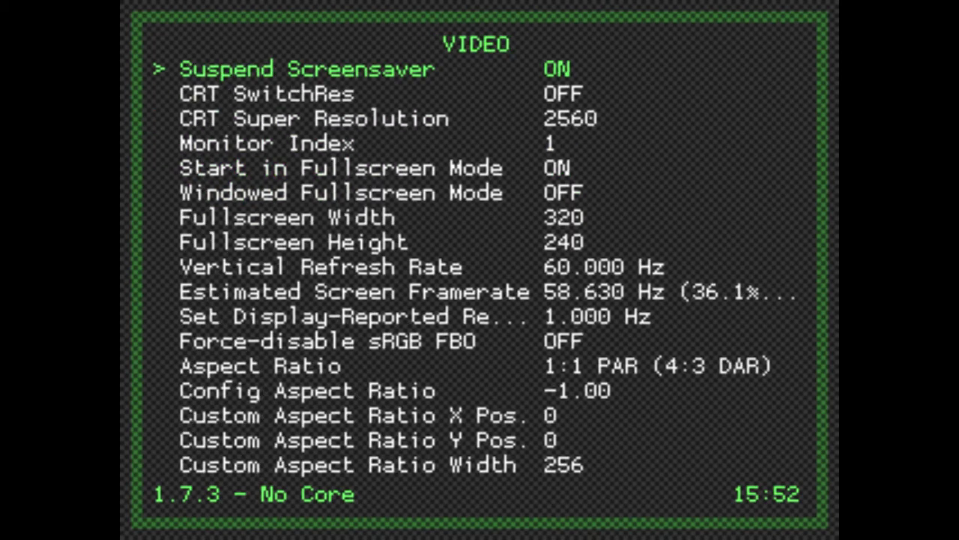
{"action": "key", "text": "Down"}
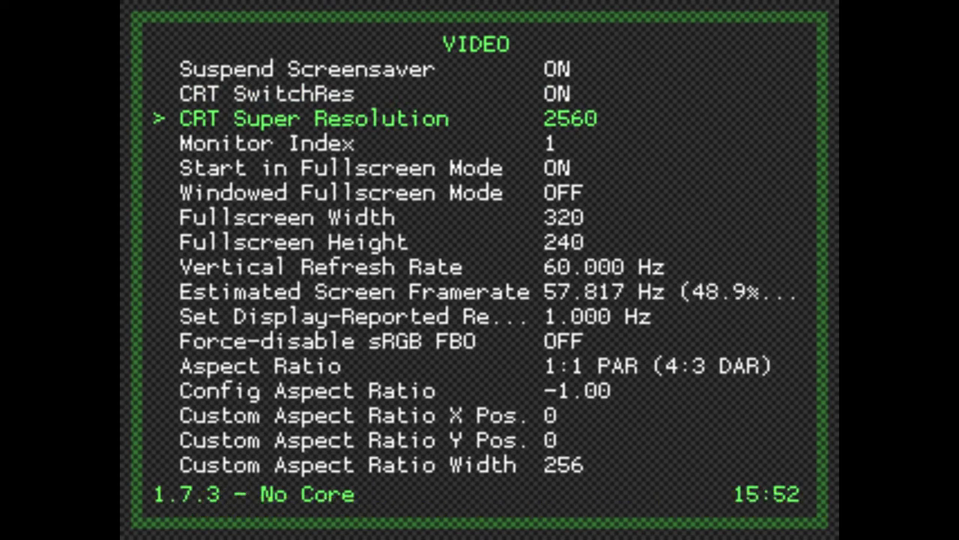
{"action": "key", "text": "down"}
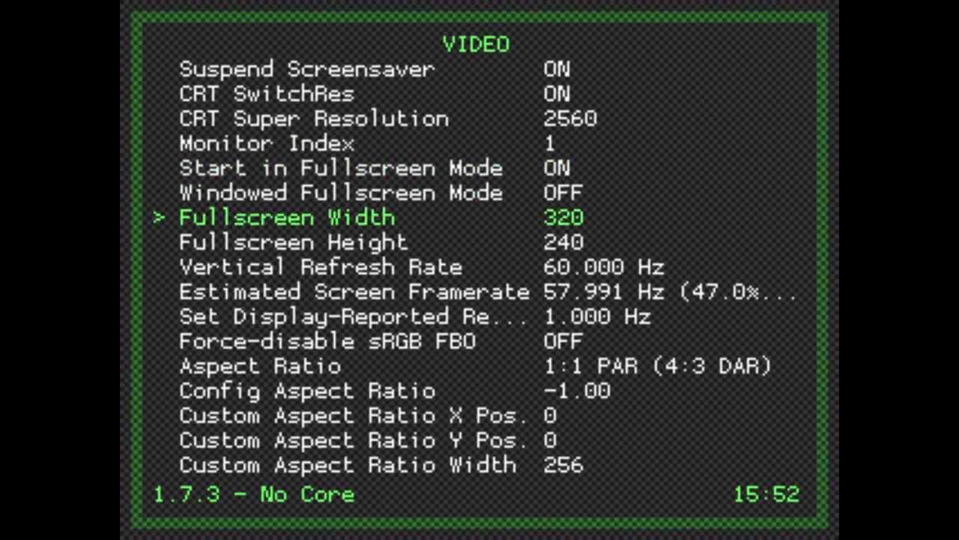
{"action": "key", "text": "Down"}
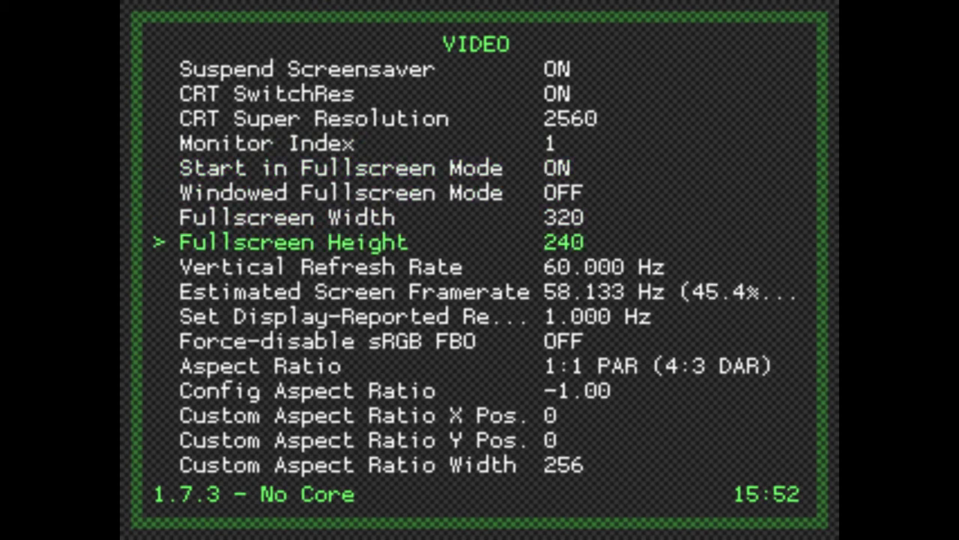
{"action": "key", "text": "Up"}
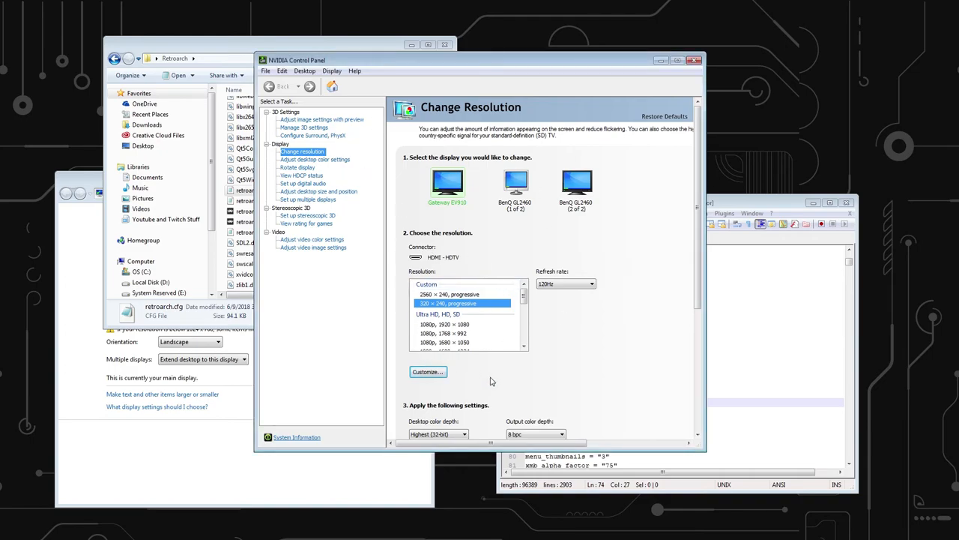
{"action": "mouse_move", "coordinate": [656, 184]}
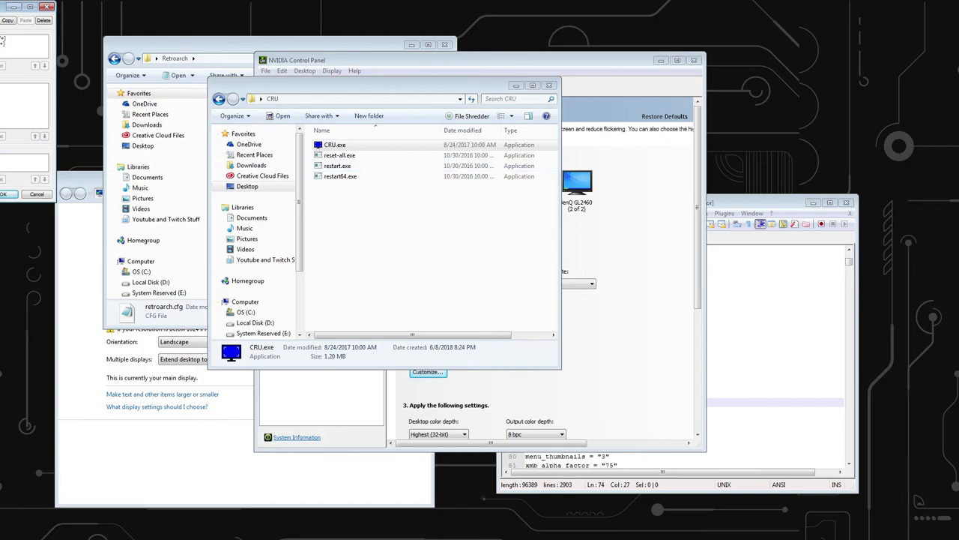
Step: In CRU, add a 2560x240 detailed resolution to the CRT display and save
{"action": "double_click", "coordinate": [328, 144]}
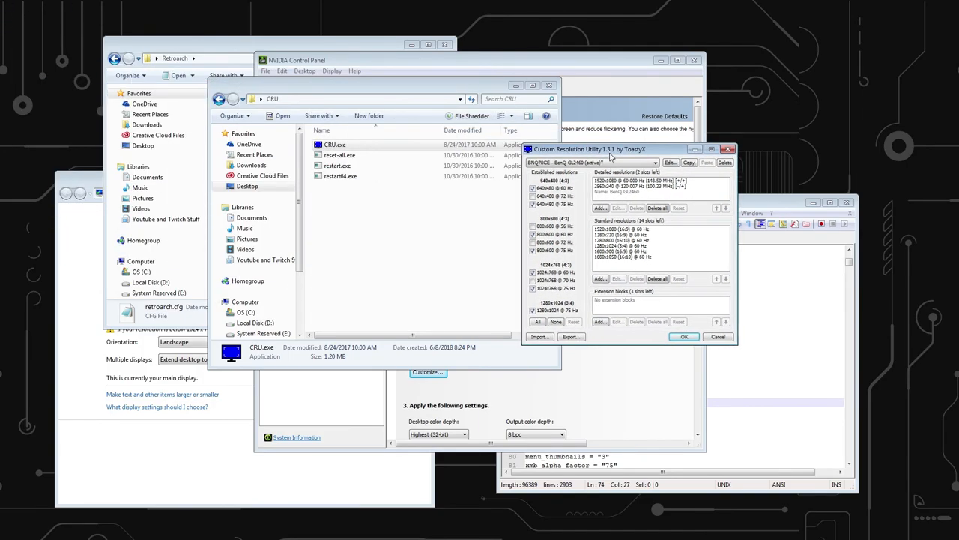
{"action": "left_click", "coordinate": [654, 162]}
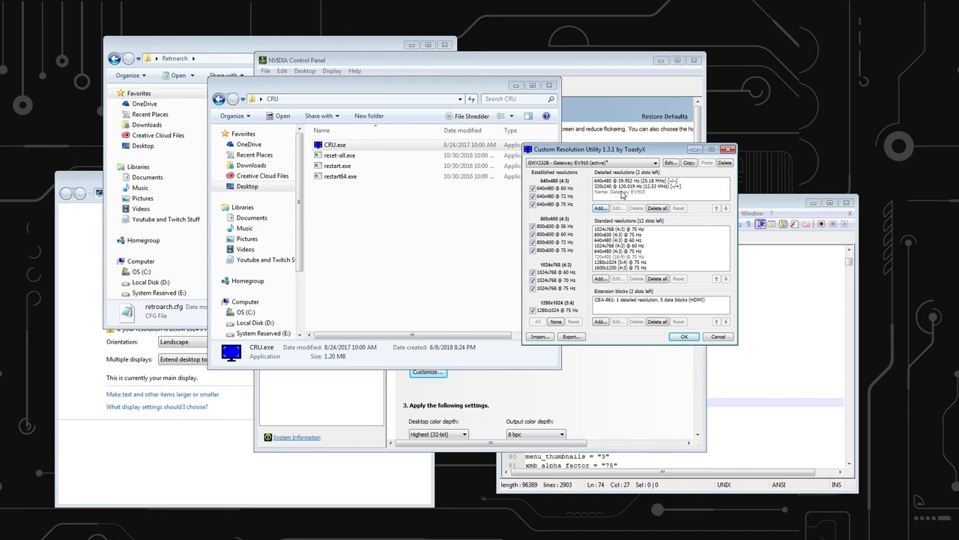
{"action": "left_click", "coordinate": [636, 186]}
{"action": "type", "text": "2560"}
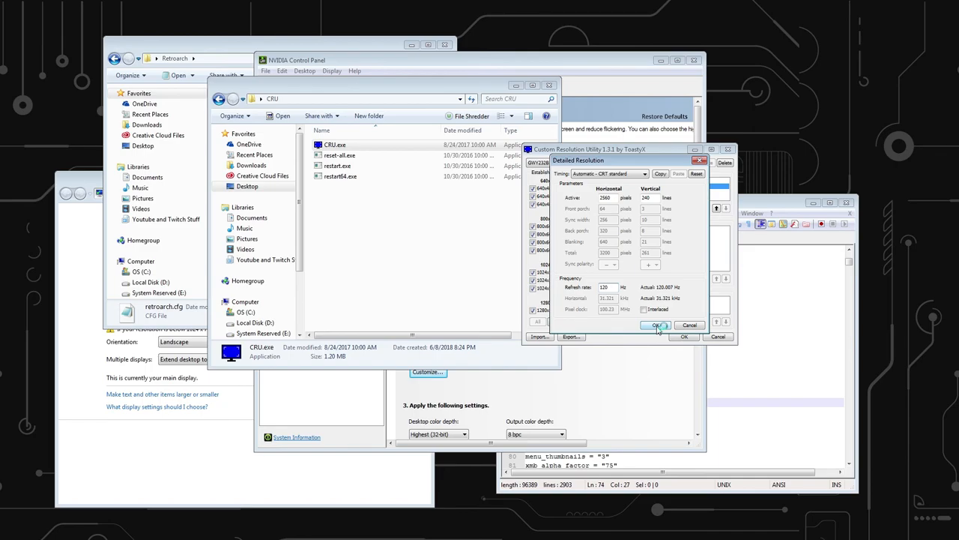
{"action": "left_click", "coordinate": [656, 323]}
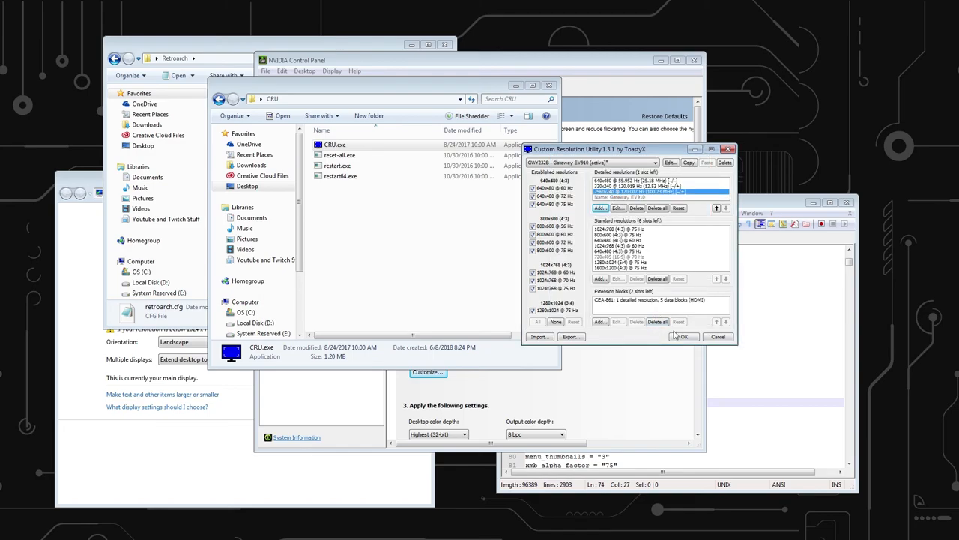
{"action": "left_click", "coordinate": [684, 336]}
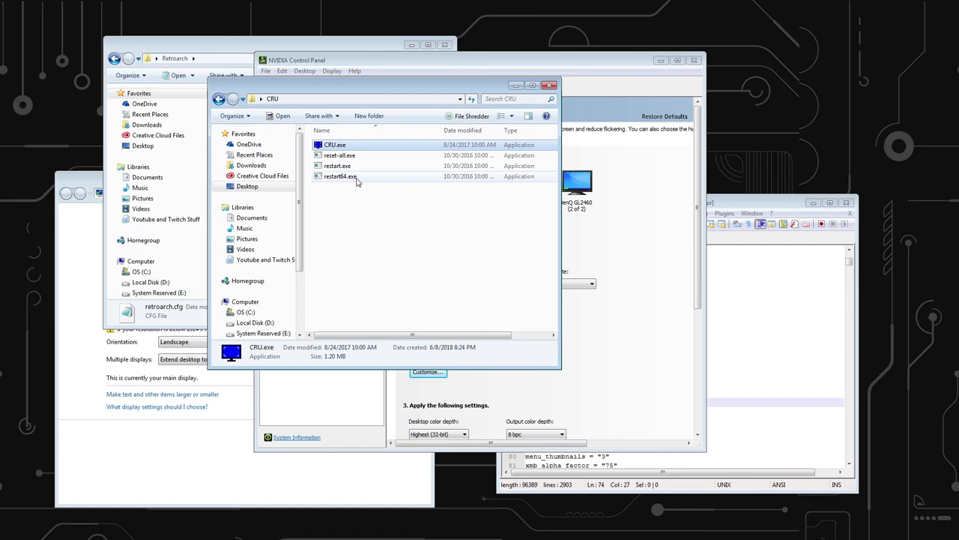
{"action": "mouse_move", "coordinate": [384, 148]}
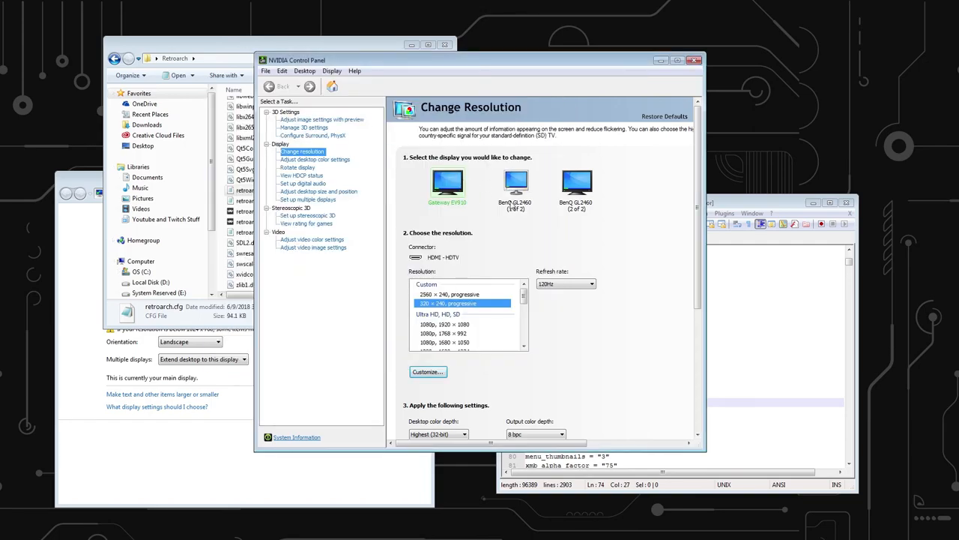
{"action": "mouse_move", "coordinate": [671, 216]}
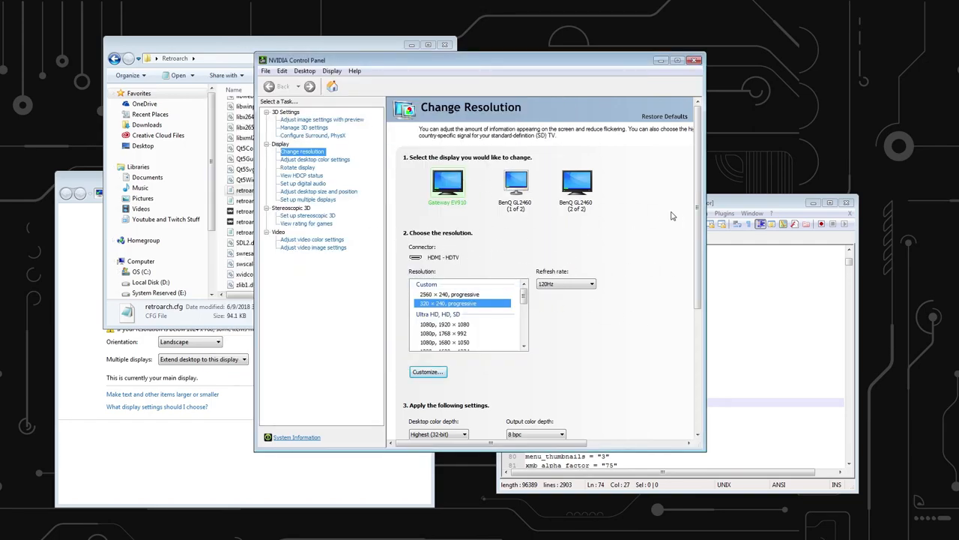
Step: Create and test a 2560x240 custom resolution with GTF timing, then accept the list
{"action": "left_click", "coordinate": [429, 371]}
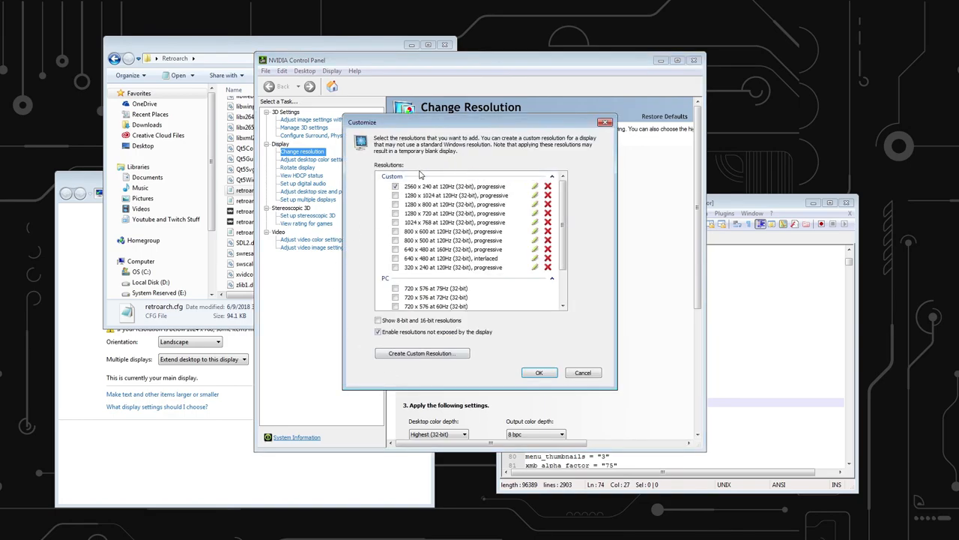
{"action": "left_click", "coordinate": [421, 352]}
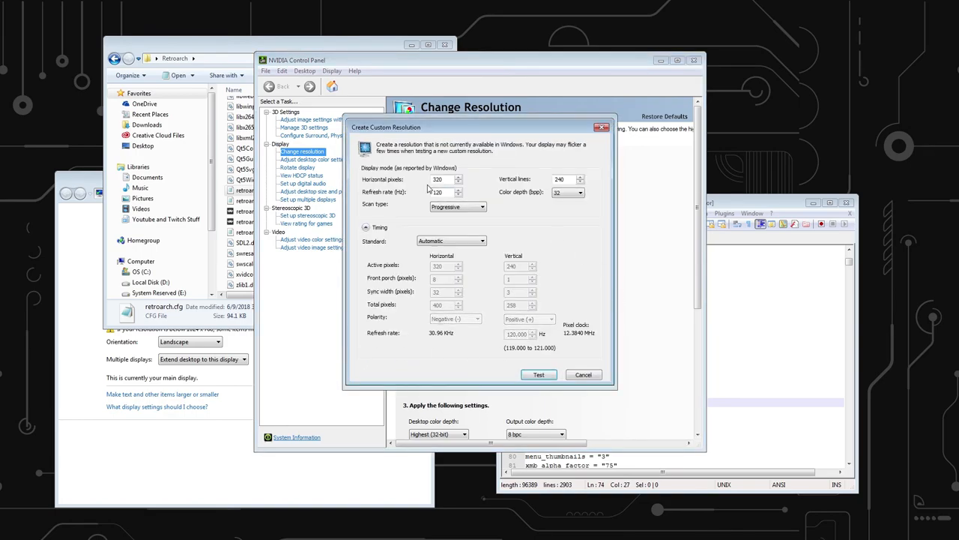
{"action": "type", "text": "2560"}
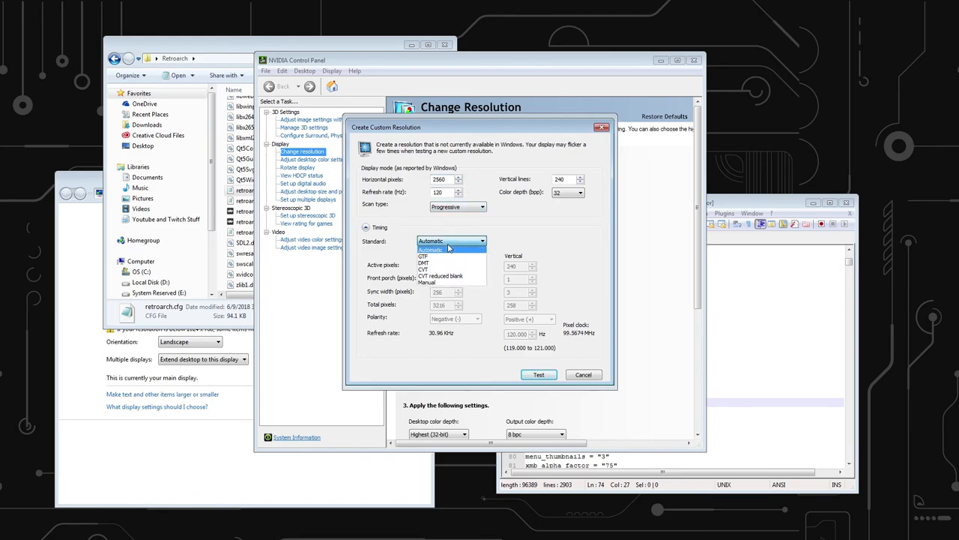
{"action": "left_click", "coordinate": [415, 257]}
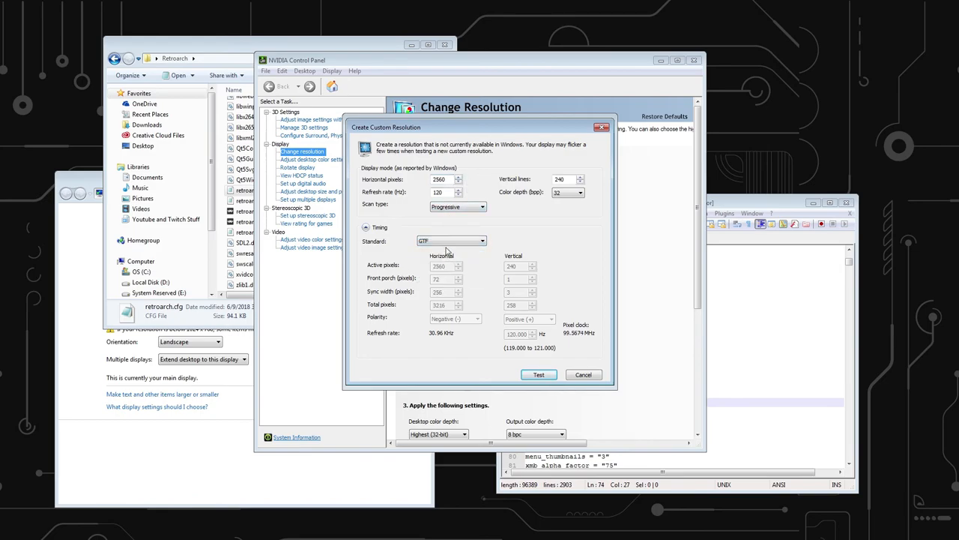
{"action": "mouse_move", "coordinate": [460, 267]}
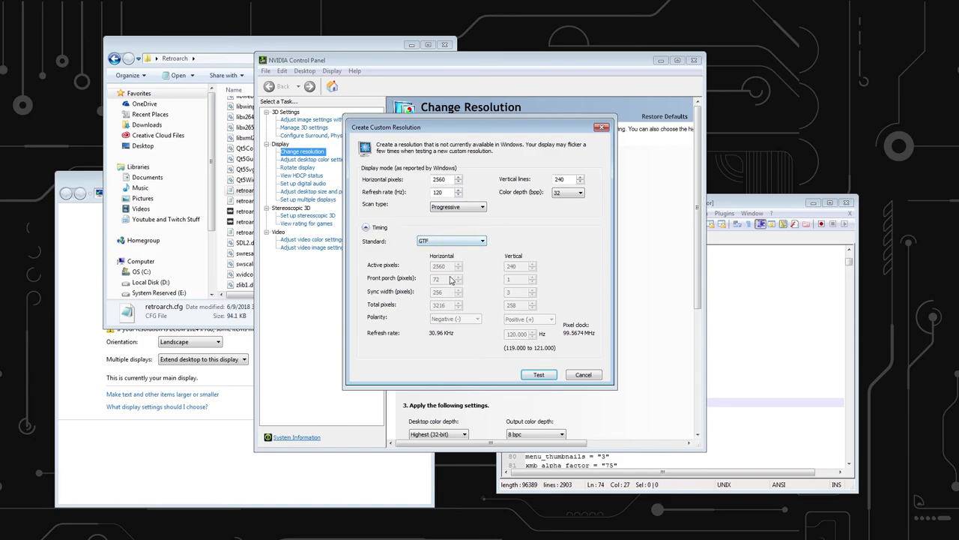
{"action": "mouse_move", "coordinate": [592, 357]}
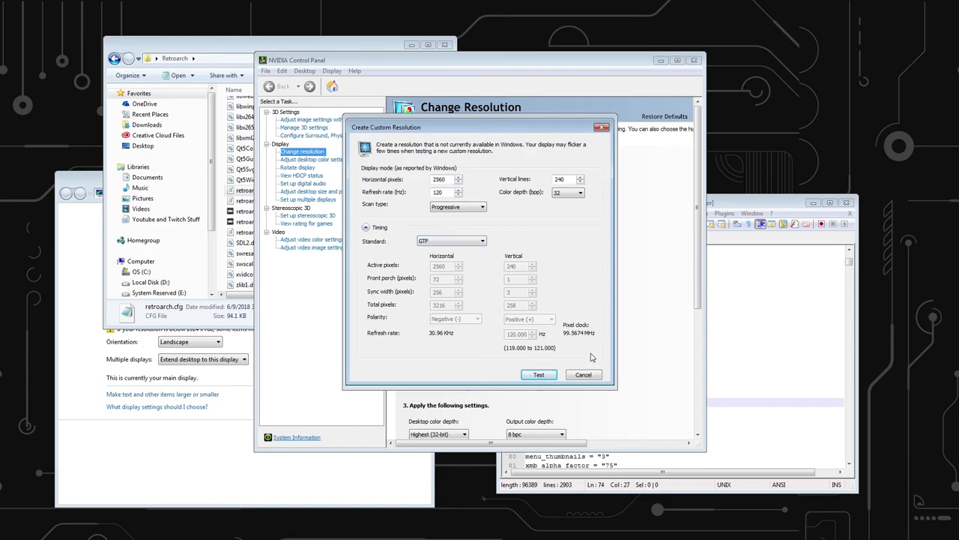
{"action": "left_click", "coordinate": [540, 375]}
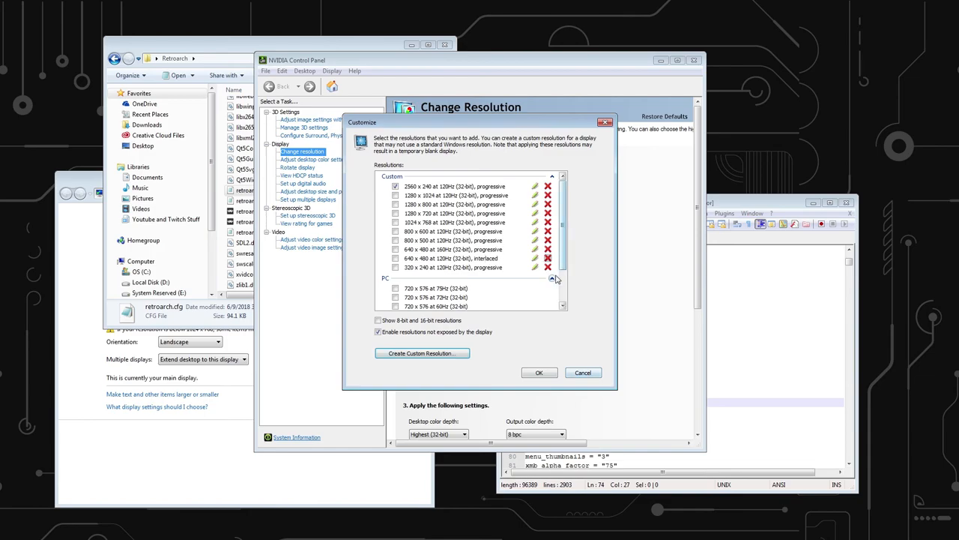
{"action": "mouse_move", "coordinate": [3, 162]}
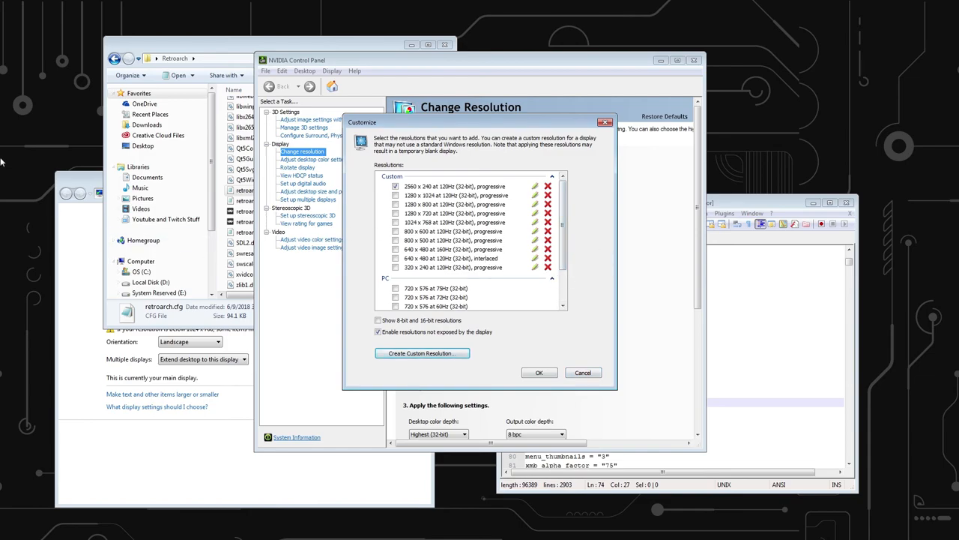
{"action": "mouse_move", "coordinate": [576, 158]}
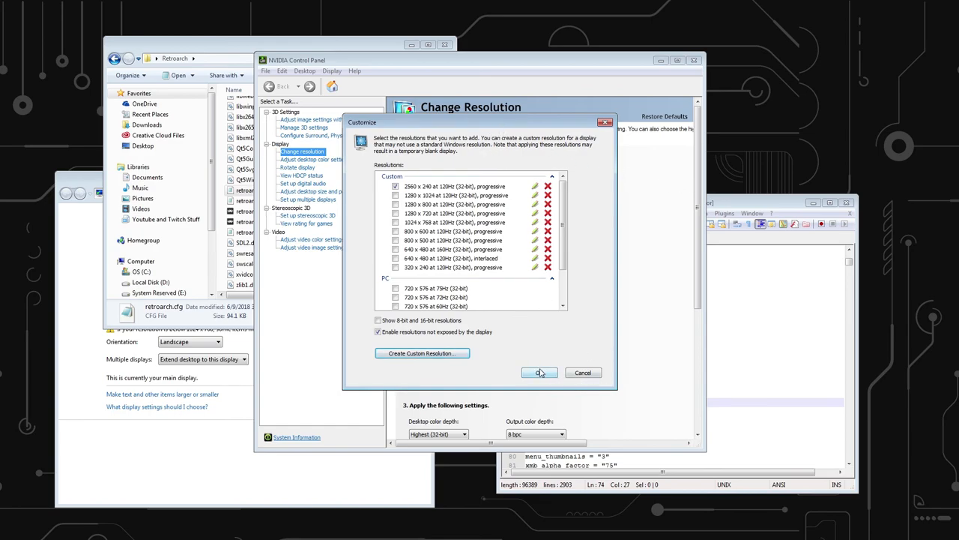
{"action": "left_click", "coordinate": [540, 372]}
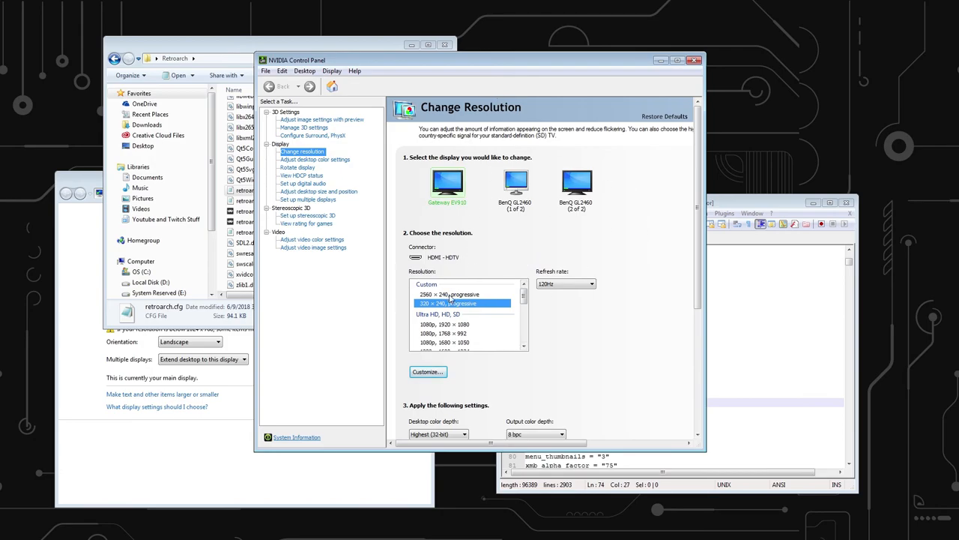
Step: Apply 2560 × 240 progressive to the display, keep the changes, and go to Set up multiple displays
{"action": "left_click", "coordinate": [452, 293]}
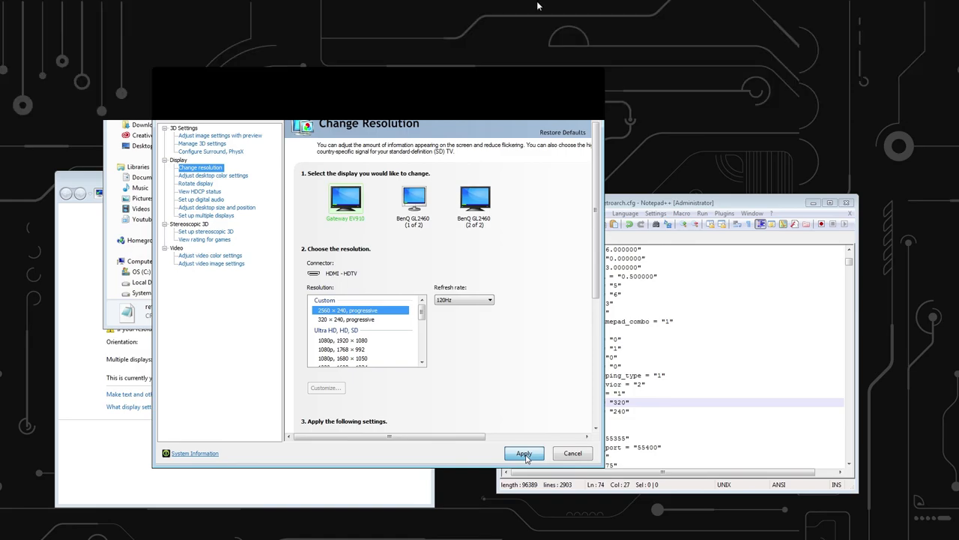
{"action": "mouse_move", "coordinate": [797, 123]}
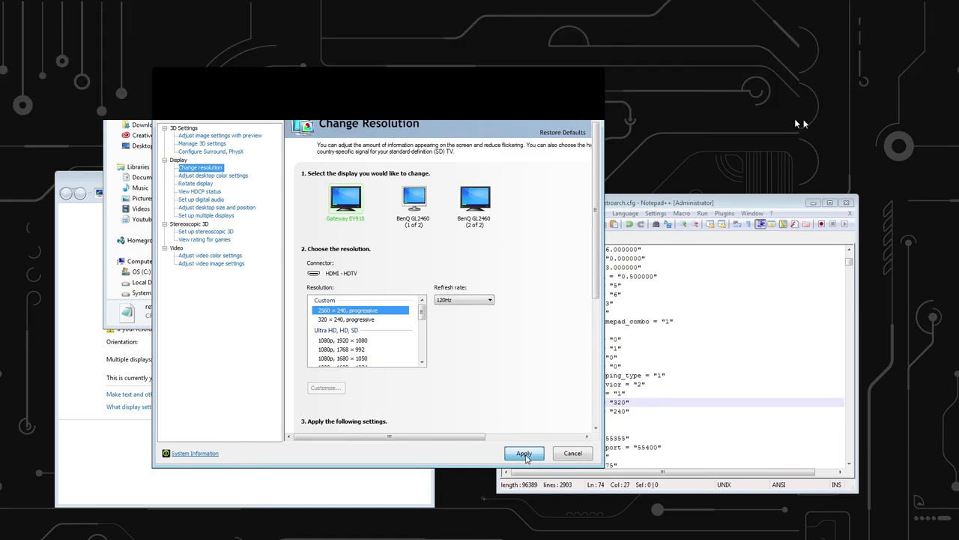
{"action": "left_click", "coordinate": [525, 452]}
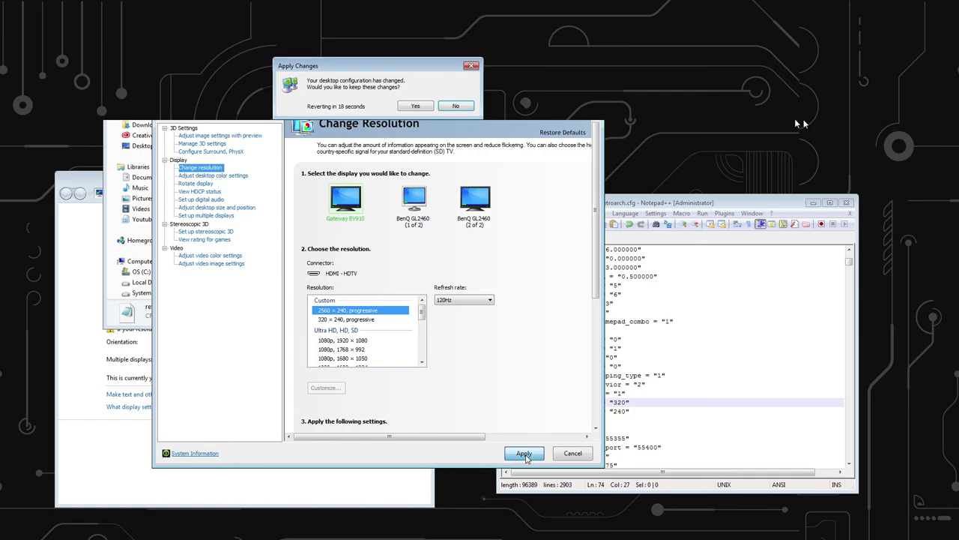
{"action": "mouse_move", "coordinate": [525, 63]}
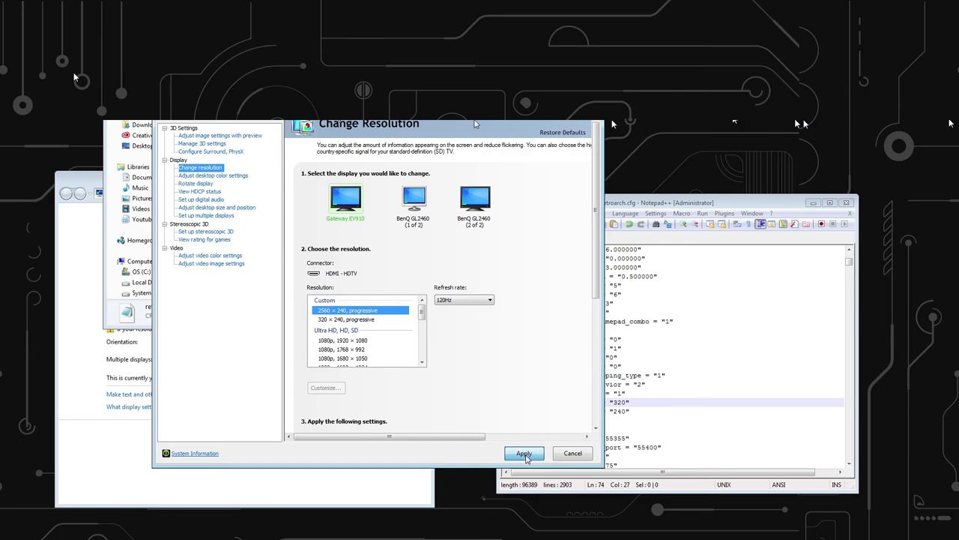
{"action": "mouse_move", "coordinate": [36, 120]}
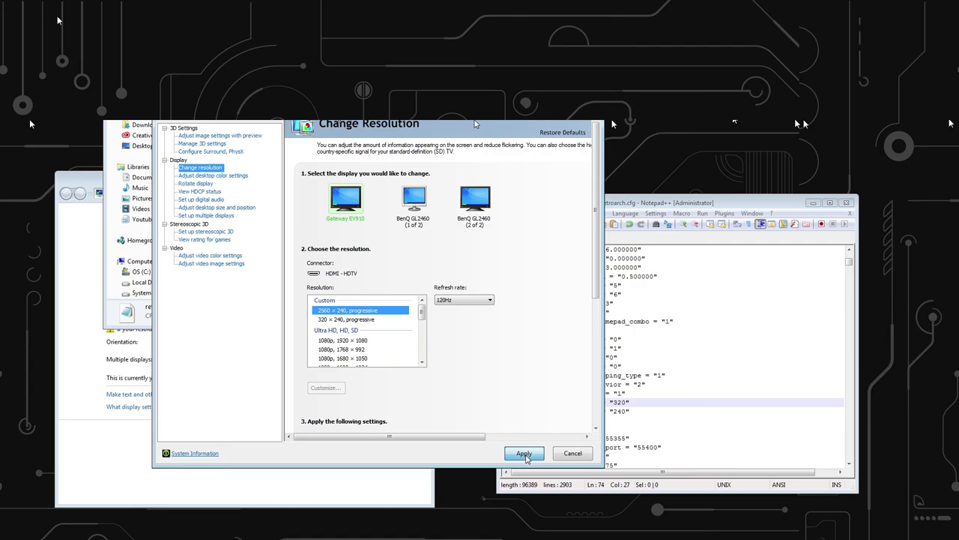
{"action": "mouse_move", "coordinate": [216, 122]}
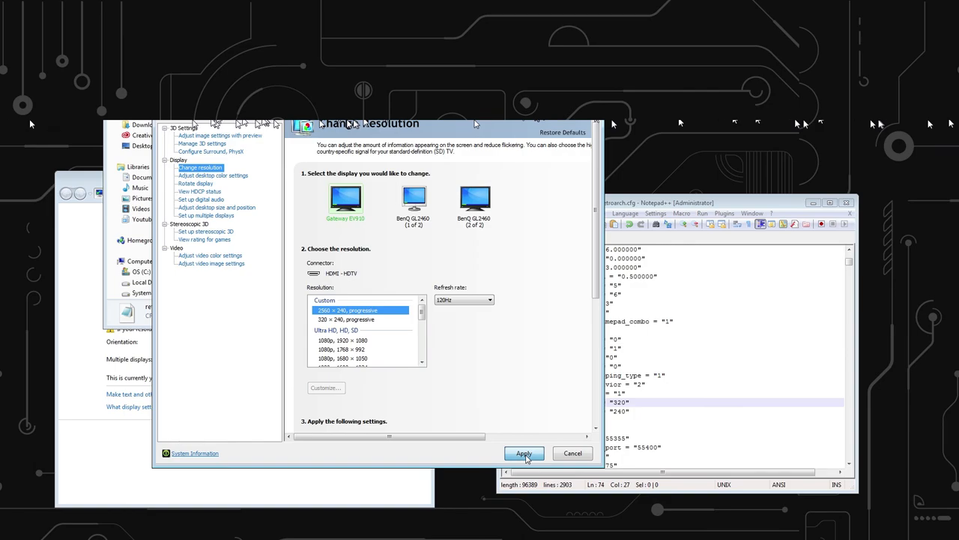
{"action": "left_click", "coordinate": [523, 452]}
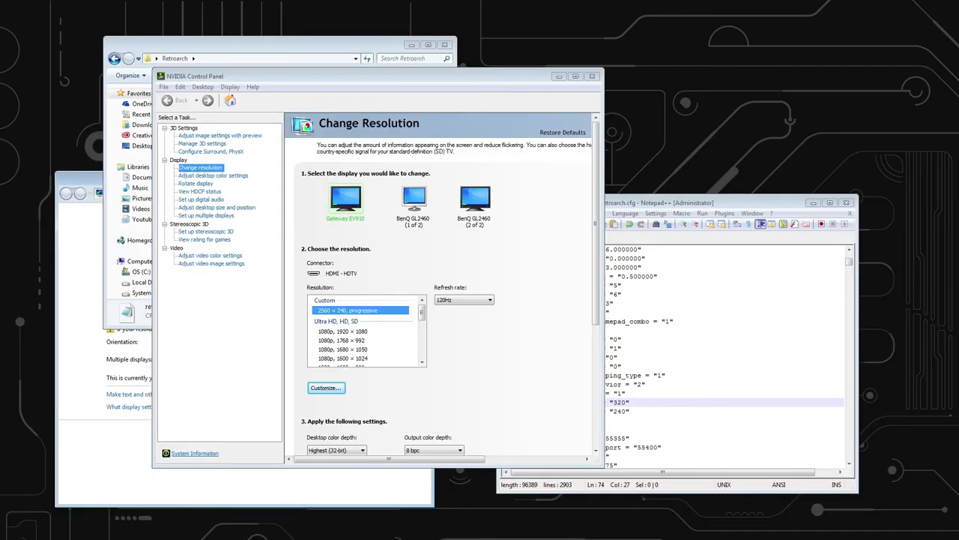
{"action": "mouse_move", "coordinate": [719, 71]}
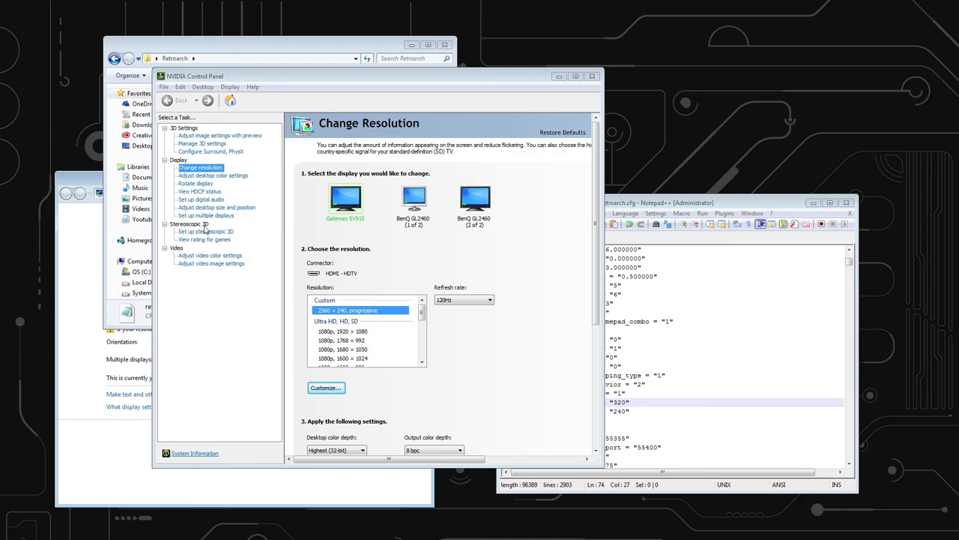
{"action": "left_click", "coordinate": [205, 216]}
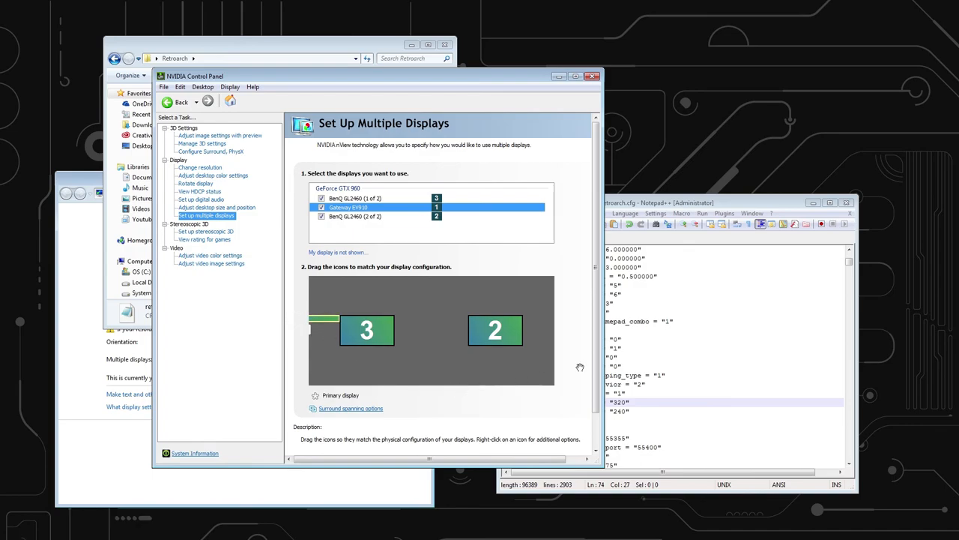
Step: Drag display 3 beside display 2 for a 1-3-2 arrangement, then return to Change Resolution
{"action": "left_click_drag", "start_coordinate": [366, 332], "coordinate": [440, 331]}
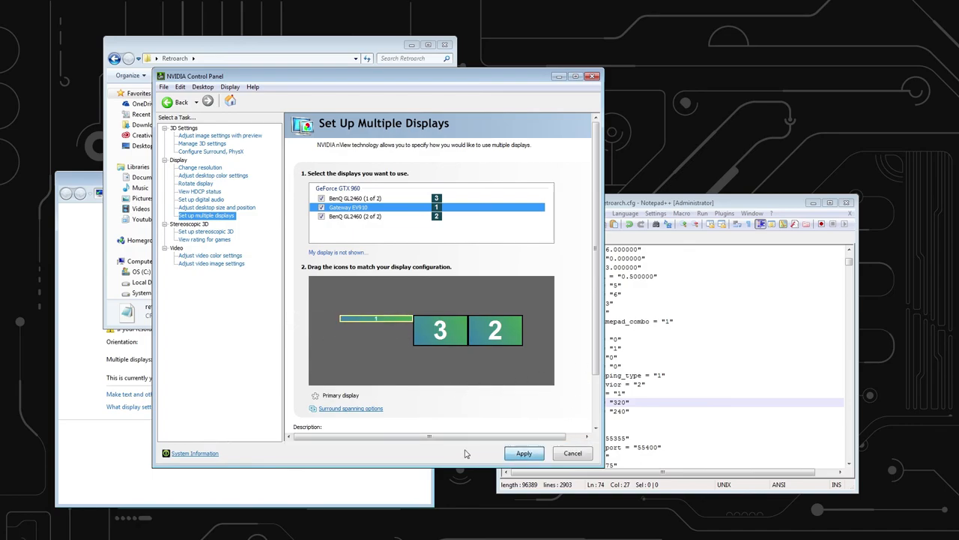
{"action": "mouse_move", "coordinate": [437, 448]}
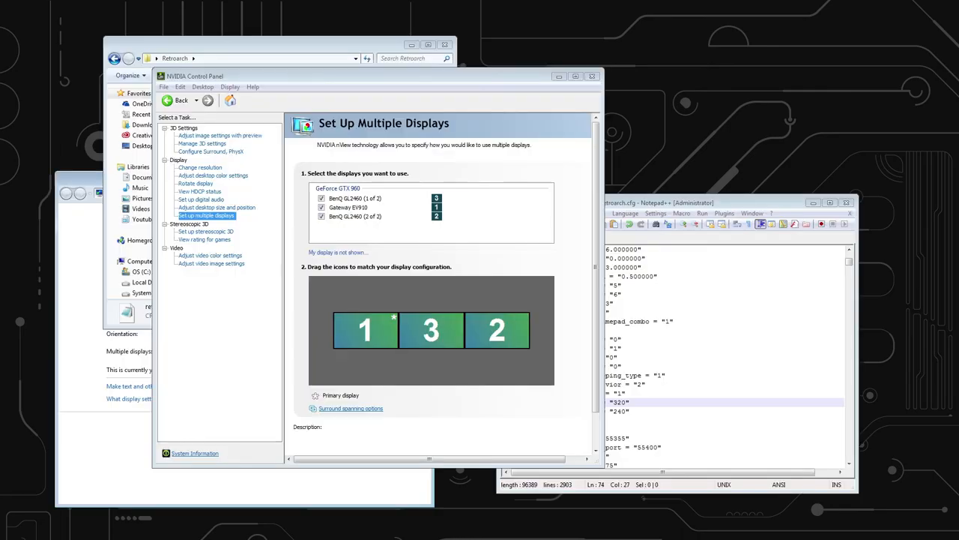
{"action": "mouse_move", "coordinate": [315, 188]}
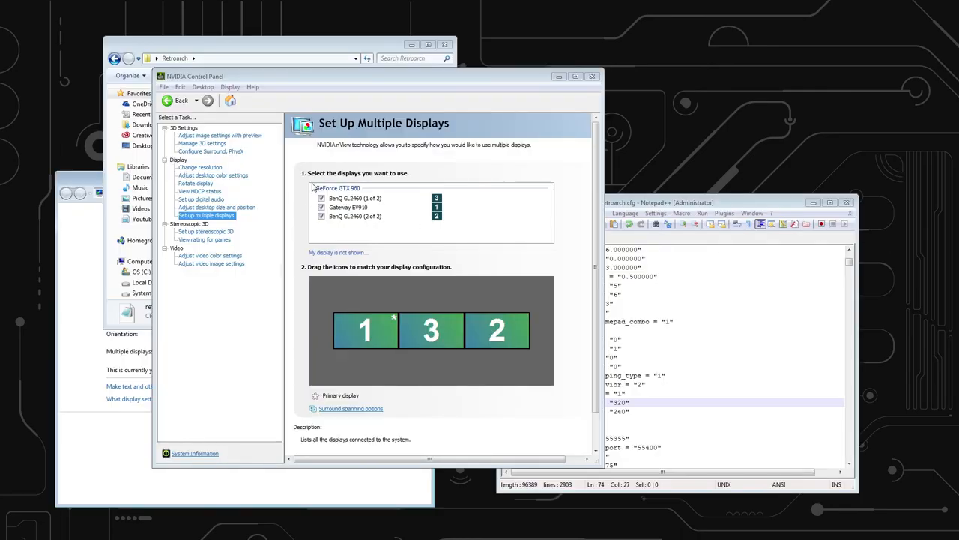
{"action": "left_click", "coordinate": [200, 168]}
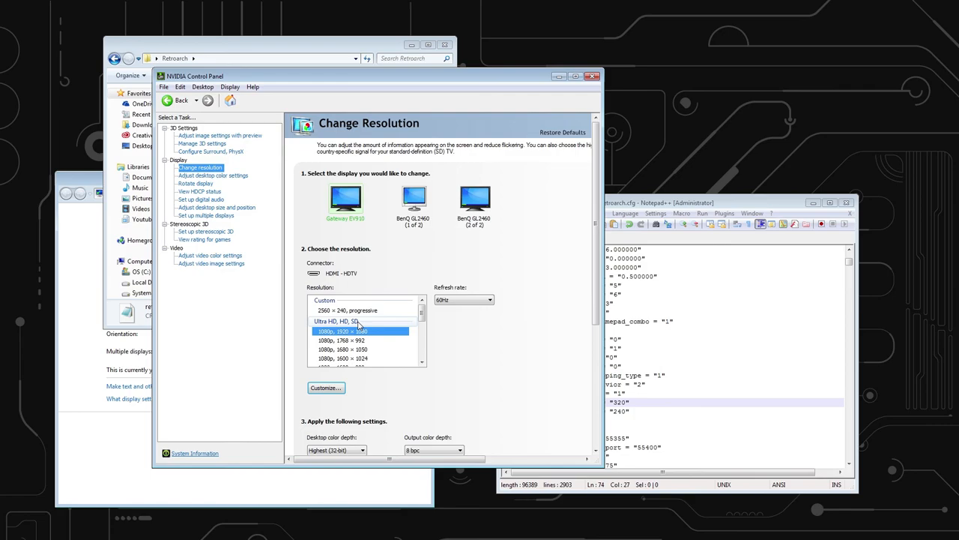
Step: Select 2560 × 240 progressive for the first display and apply it
{"action": "left_click", "coordinate": [360, 309]}
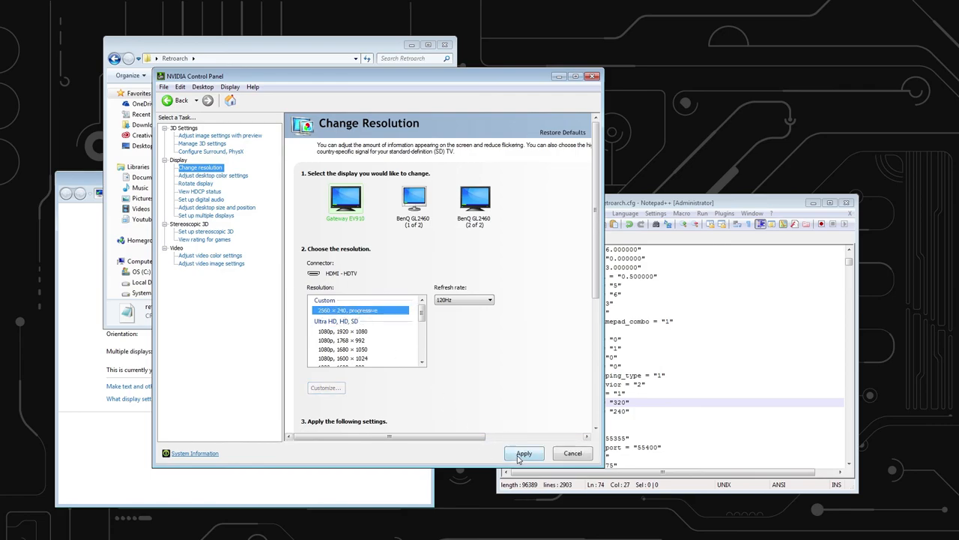
{"action": "left_click", "coordinate": [524, 452]}
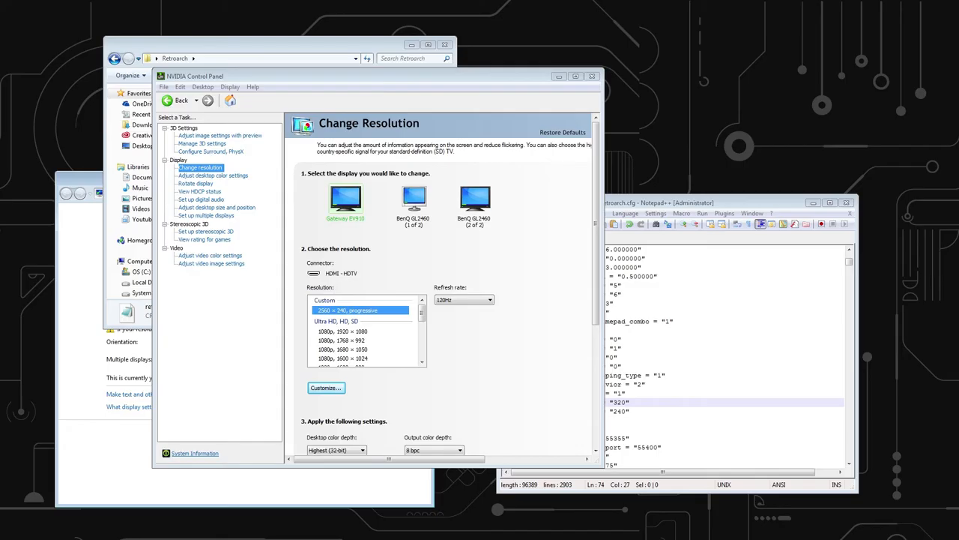
{"action": "mouse_move", "coordinate": [674, 82]}
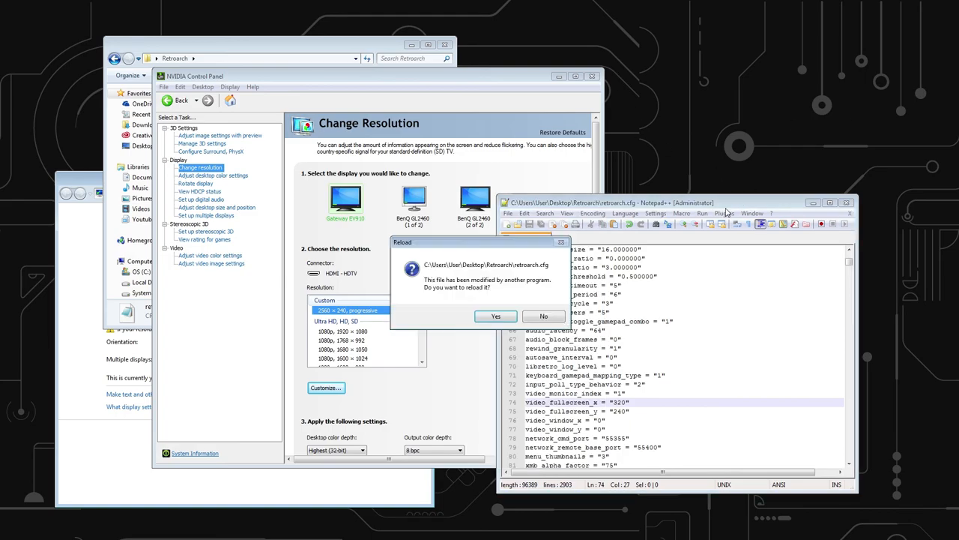
Step: Reload retroarch.cfg and change the video_fullscreen_x value to 2560
{"action": "left_click", "coordinate": [495, 315]}
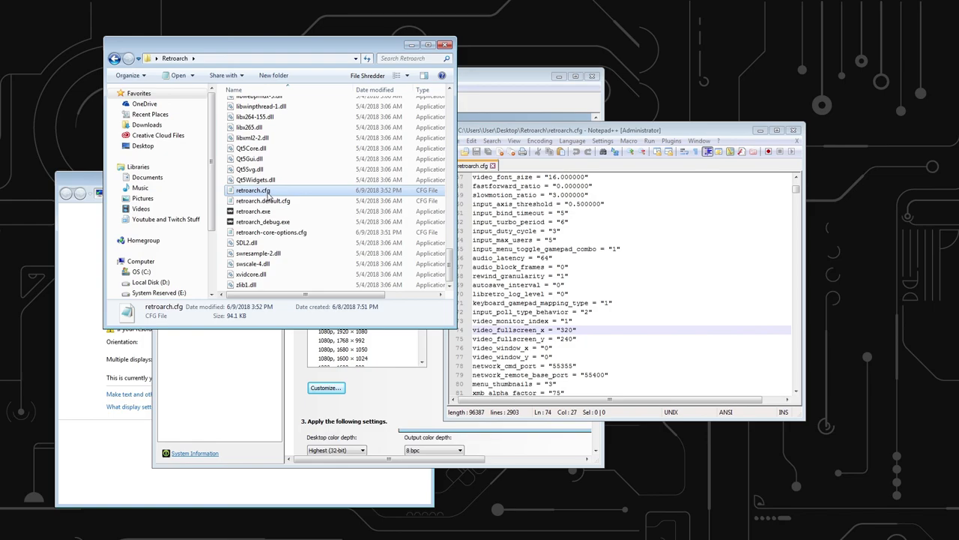
{"action": "right_click", "coordinate": [252, 189]}
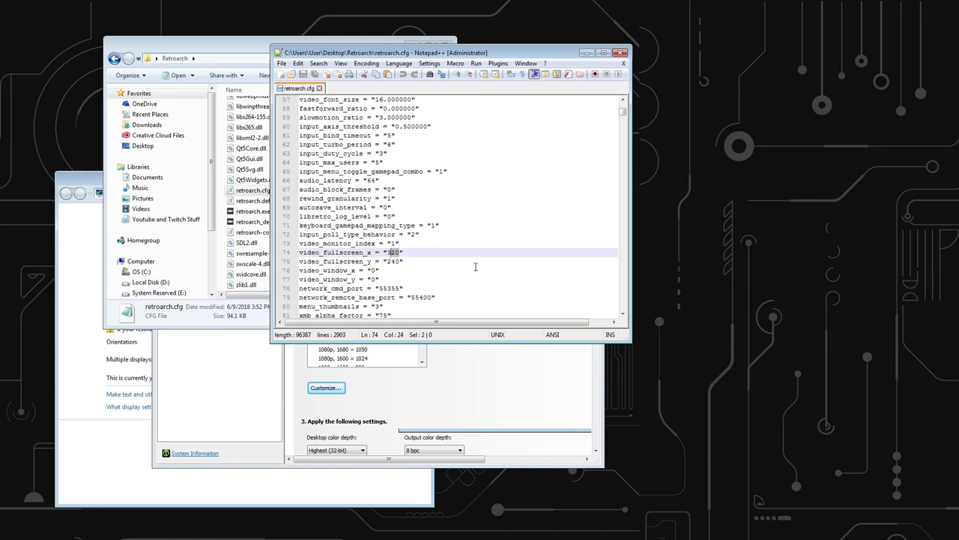
{"action": "type", "text": "2560"}
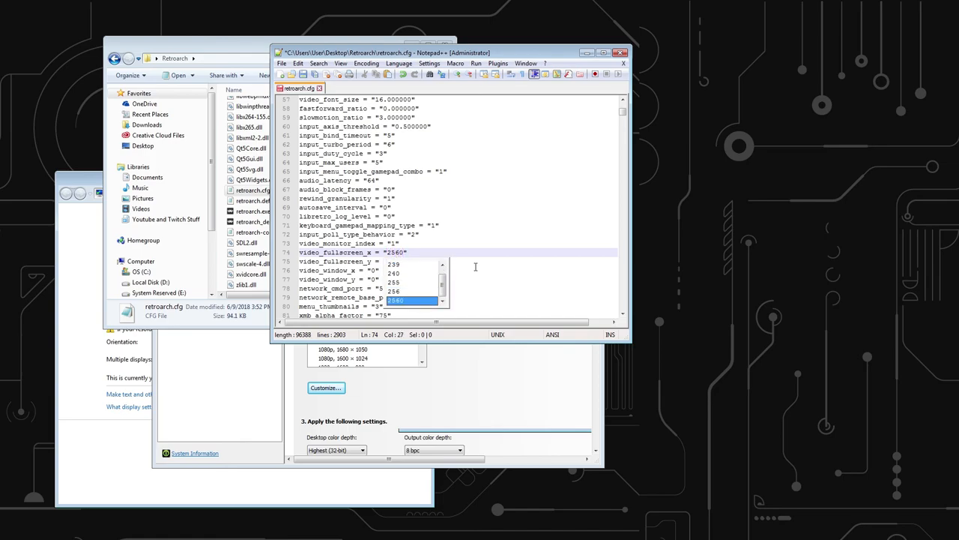
{"action": "left_click", "coordinate": [303, 77]}
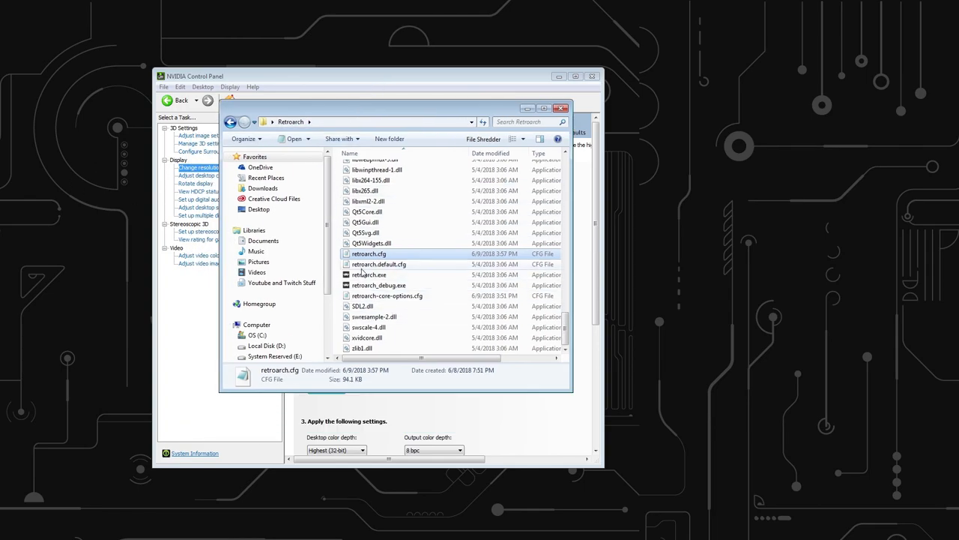
Step: Start retroarch.exe from the Retroarch folder
{"action": "left_click", "coordinate": [368, 274]}
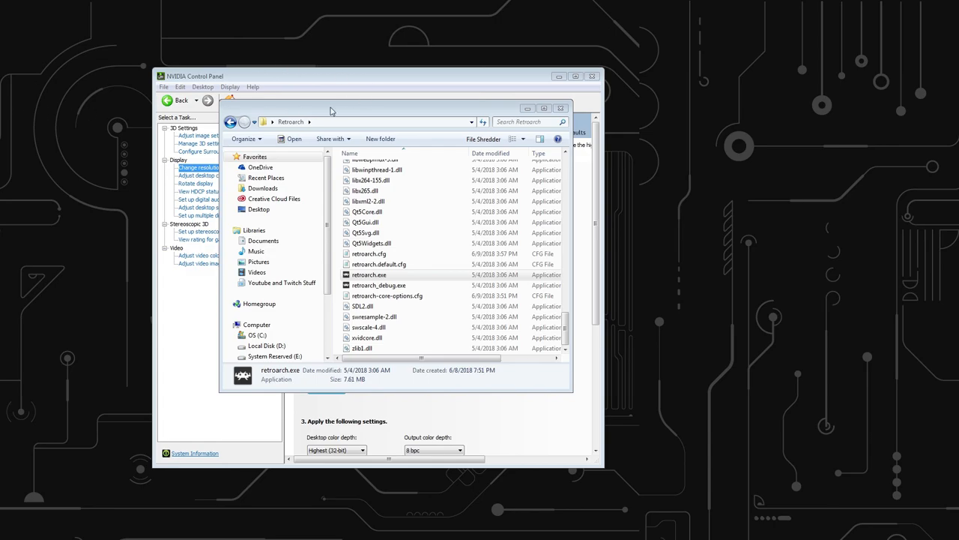
{"action": "mouse_move", "coordinate": [283, 78]}
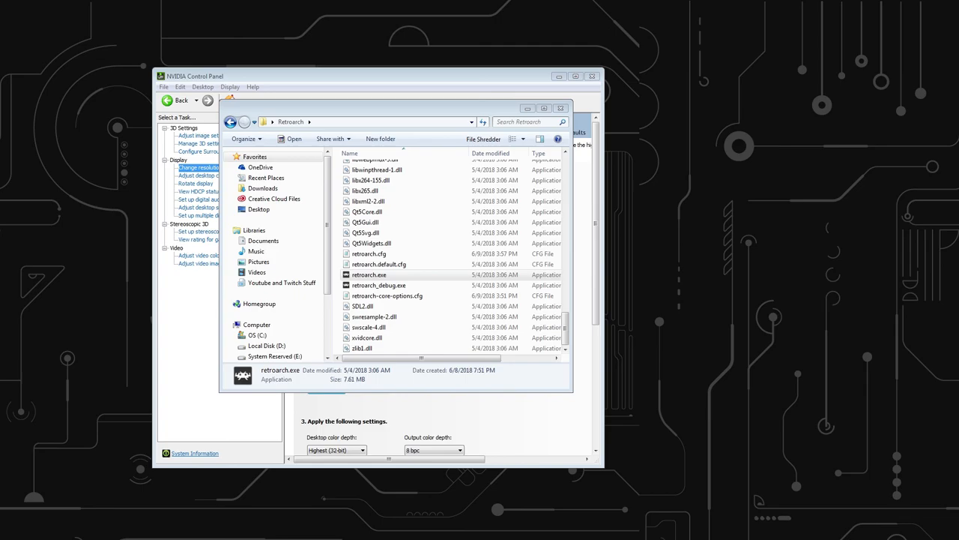
{"action": "mouse_move", "coordinate": [926, 93]}
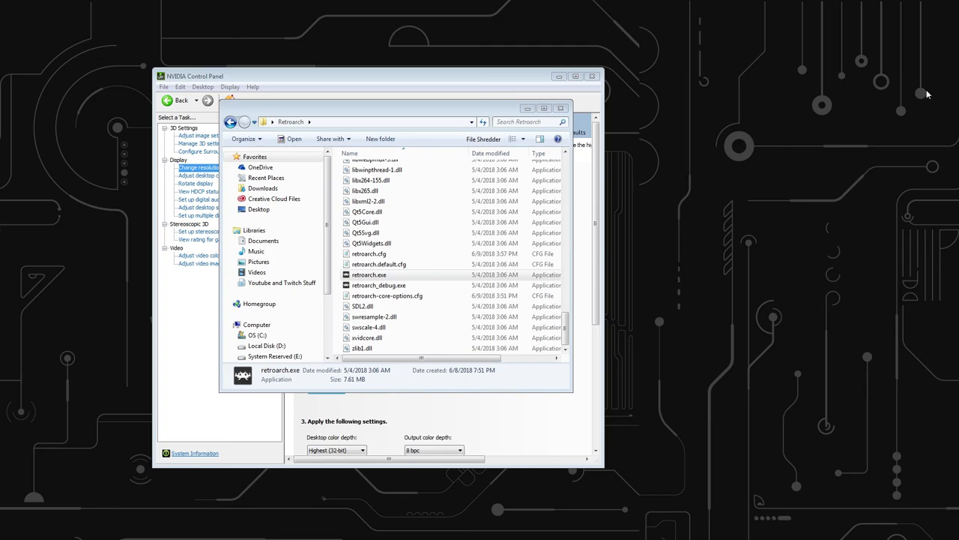
{"action": "double_click", "coordinate": [372, 274]}
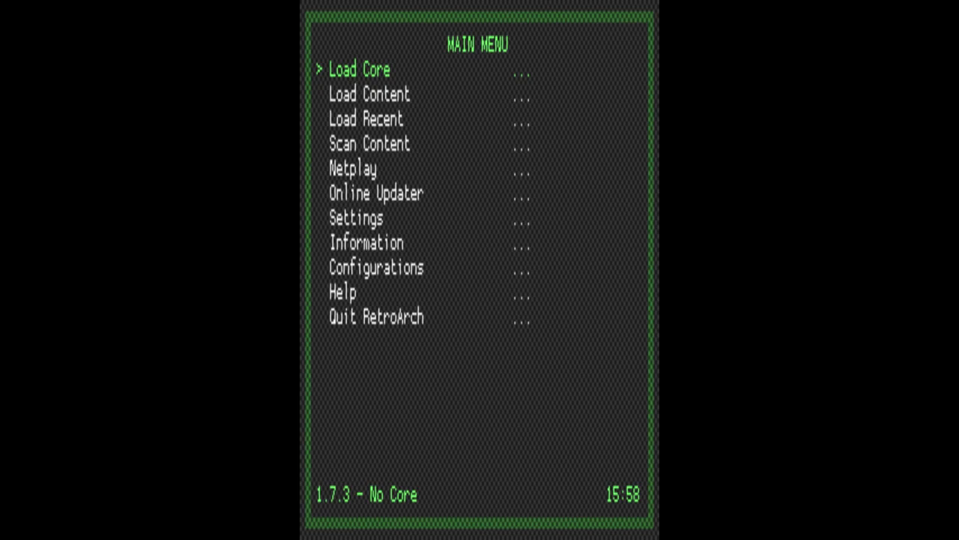
Step: Navigate to Load Content and open a game entry's quick menu
{"action": "key", "text": "Down"}
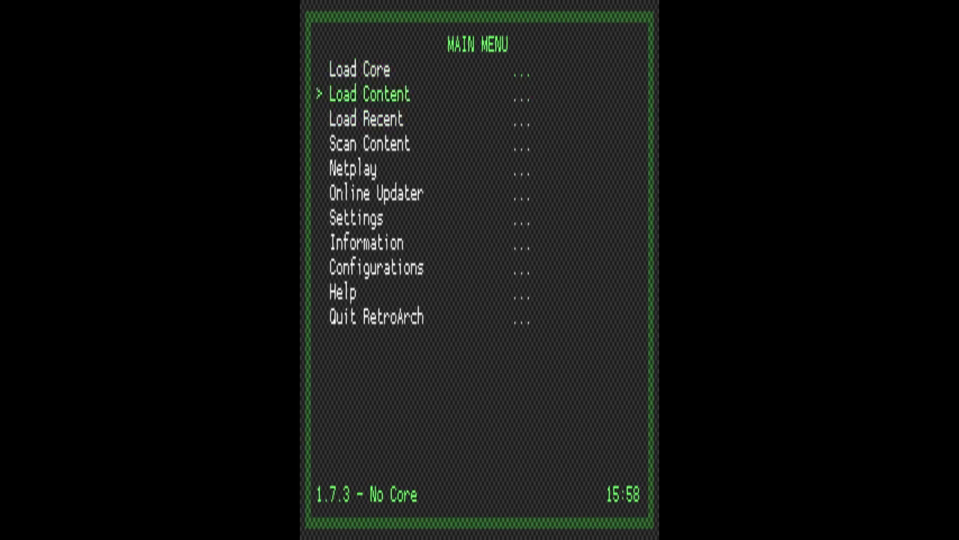
{"action": "key", "text": "Up"}
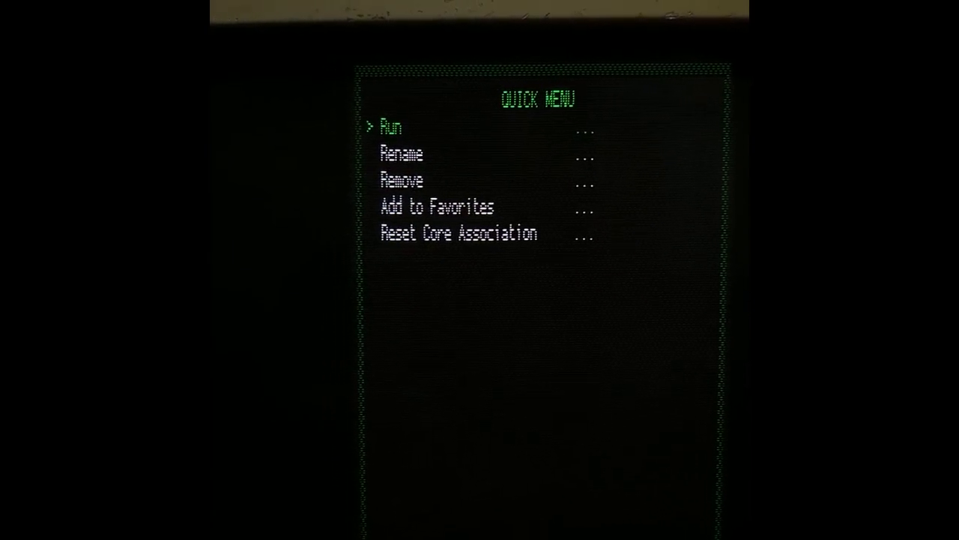
{"action": "left_click", "coordinate": [396, 126]}
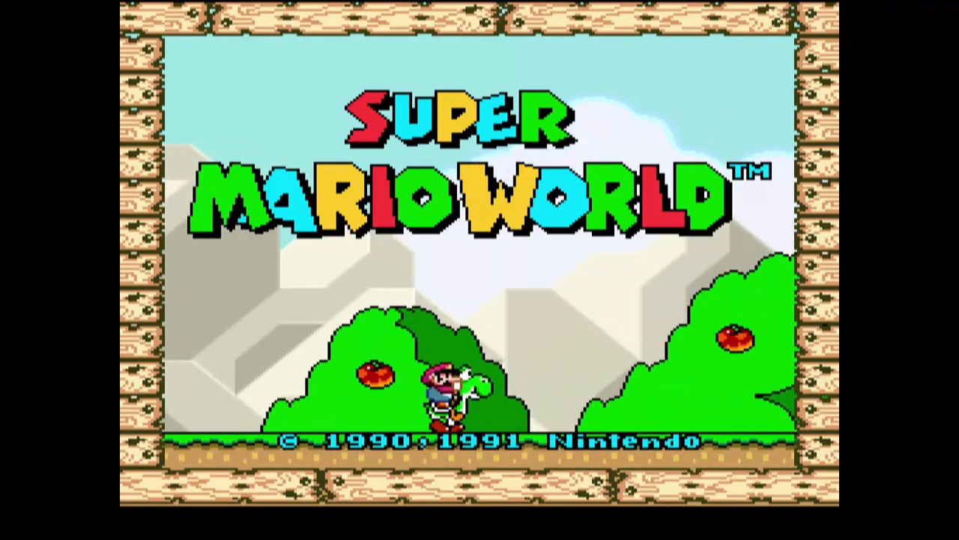
{"action": "key", "text": "F1"}
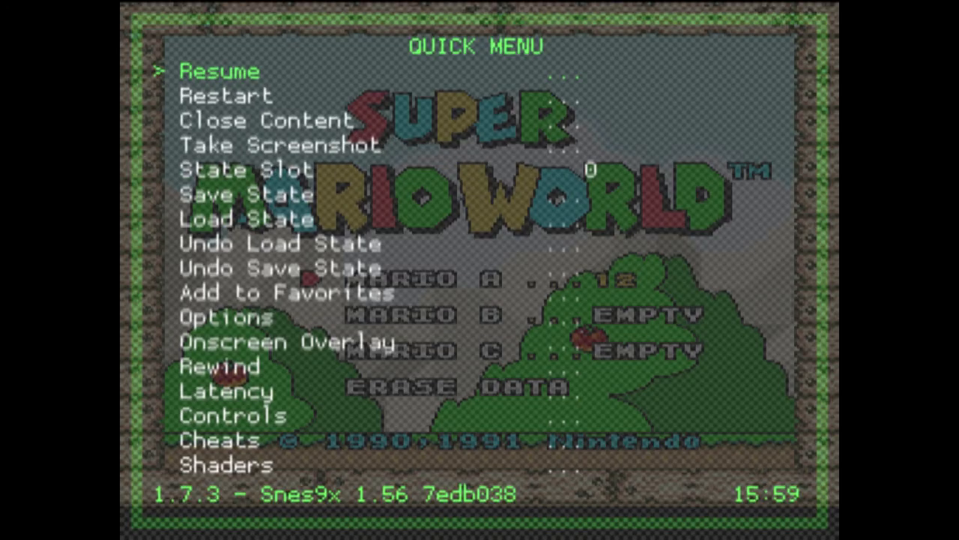
{"action": "key", "text": "down"}
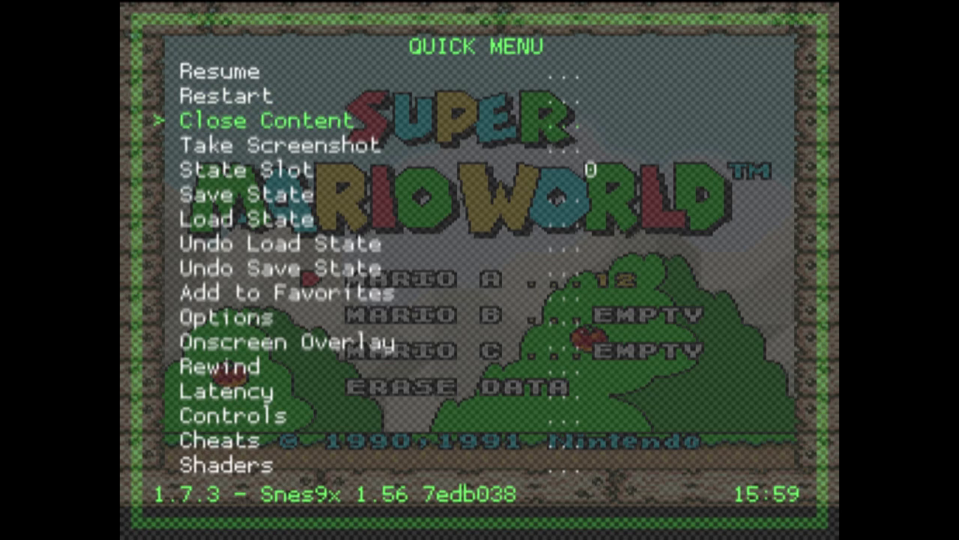
{"action": "left_click", "coordinate": [263, 120]}
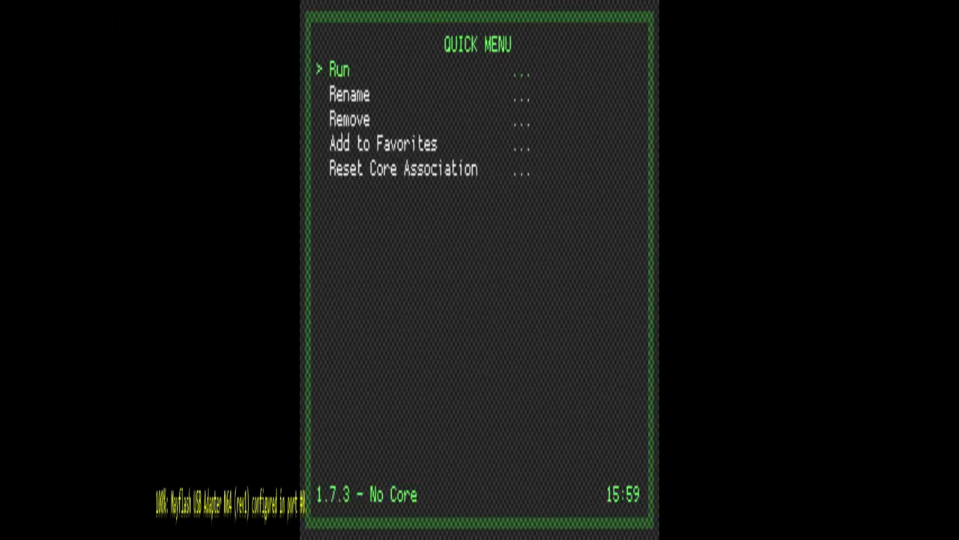